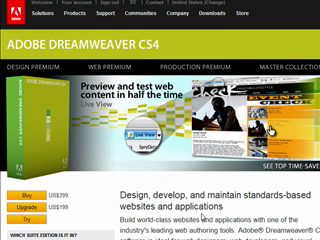
scroll("down", 3)
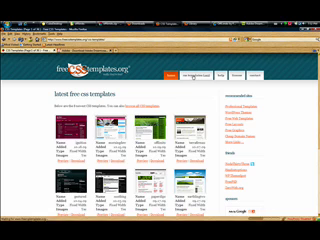
scroll("down", 3)
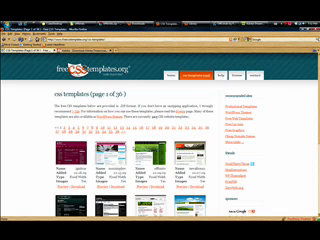
scroll("down", 3)
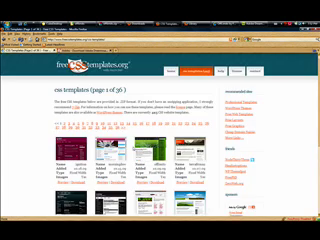
scroll("down", 3)
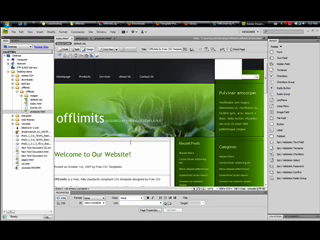
scroll("down", 3)
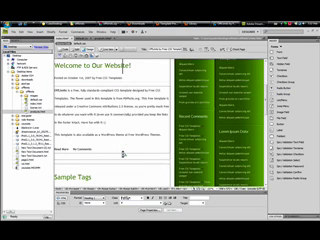